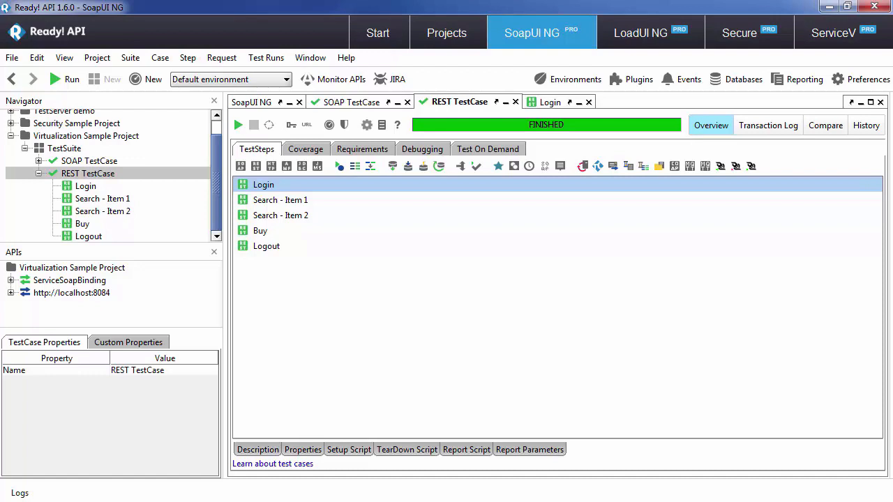
mouse_move(538, 112)
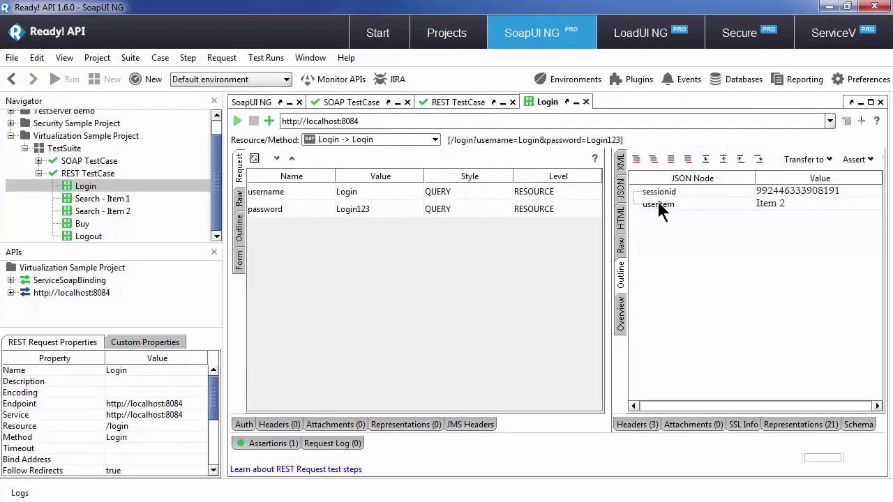
- Send the Login request twice to get a fresh userItem response
left_click(237, 121)
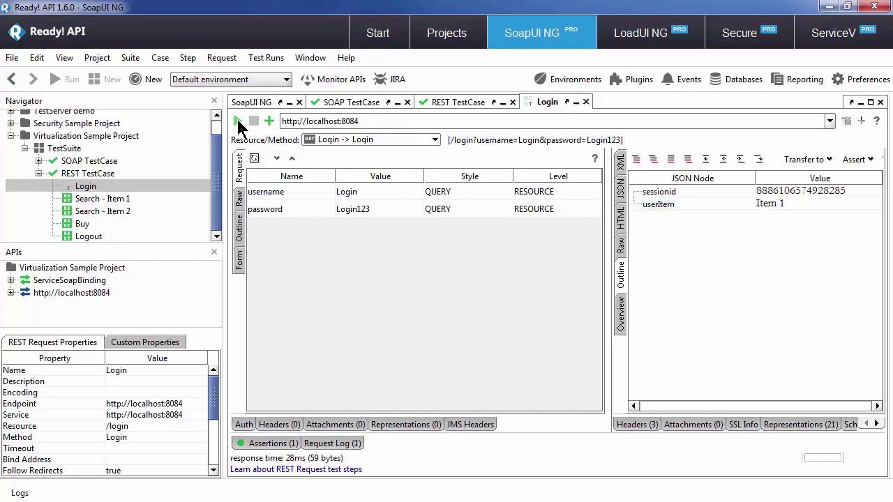
left_click(237, 121)
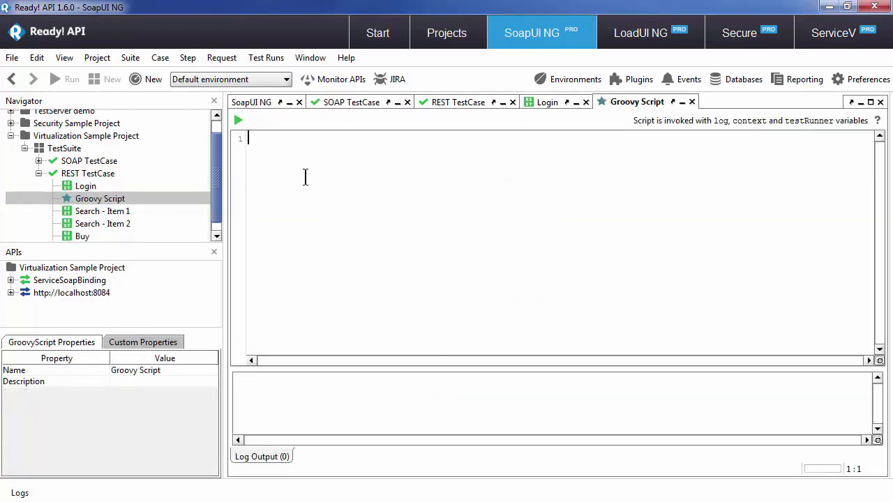
- Insert Login's Response userItem value into the script's first line via Get Data
right_click(305, 176)
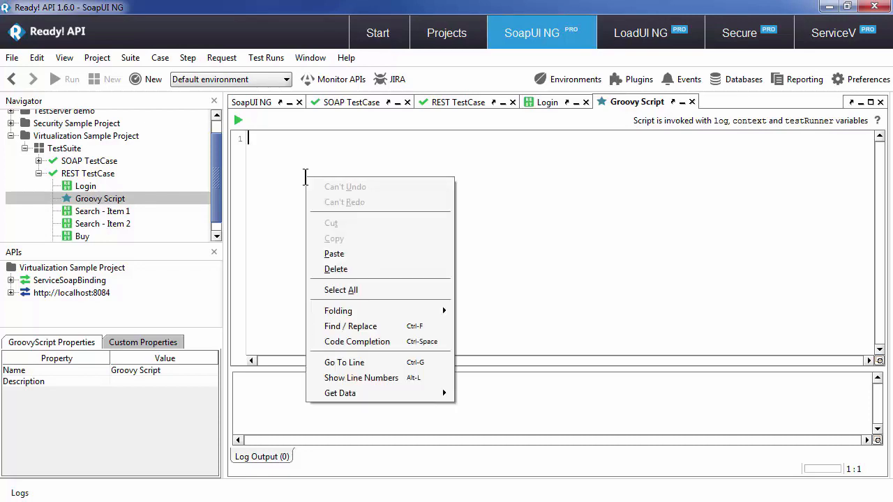
left_click(340, 393)
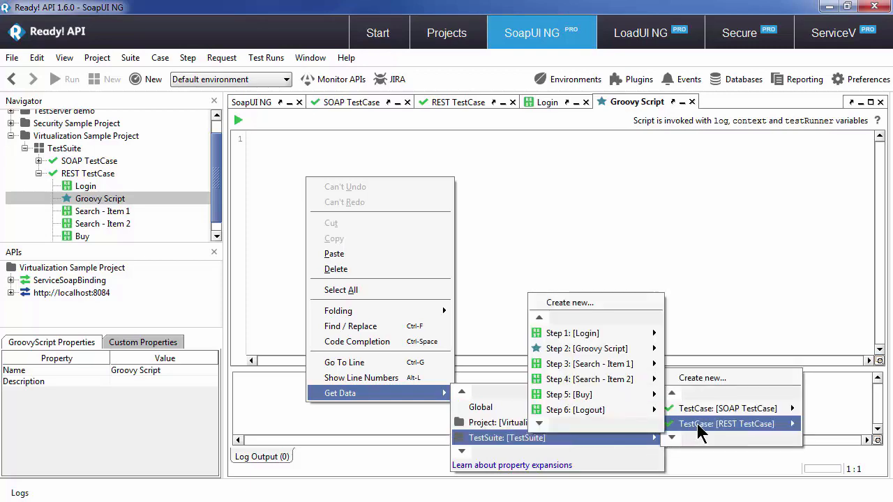
mouse_move(572, 333)
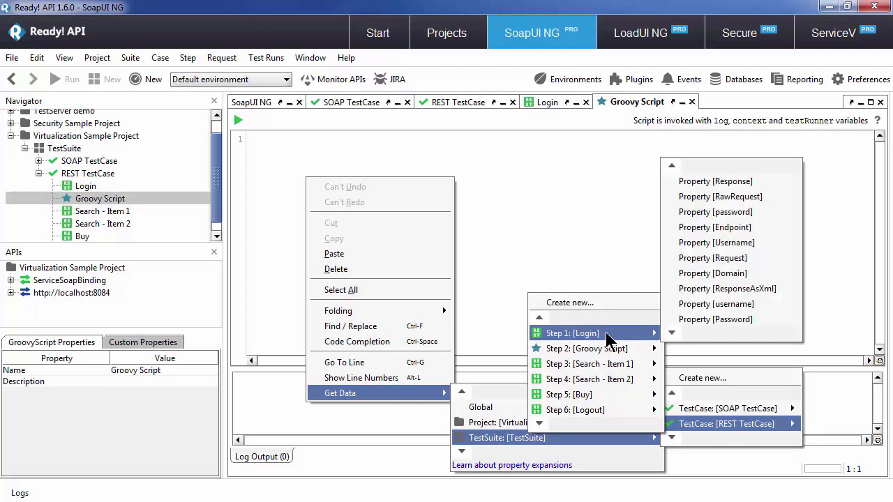
mouse_move(715, 182)
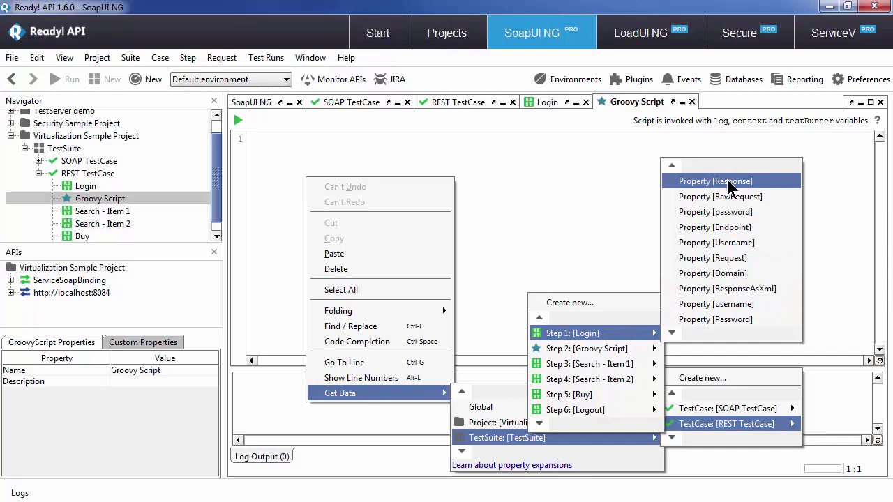
left_click(714, 181)
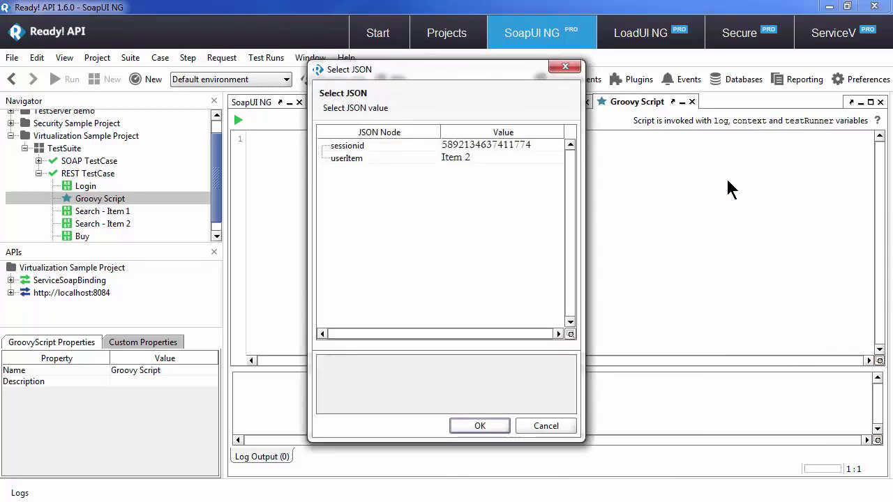
left_click(480, 426)
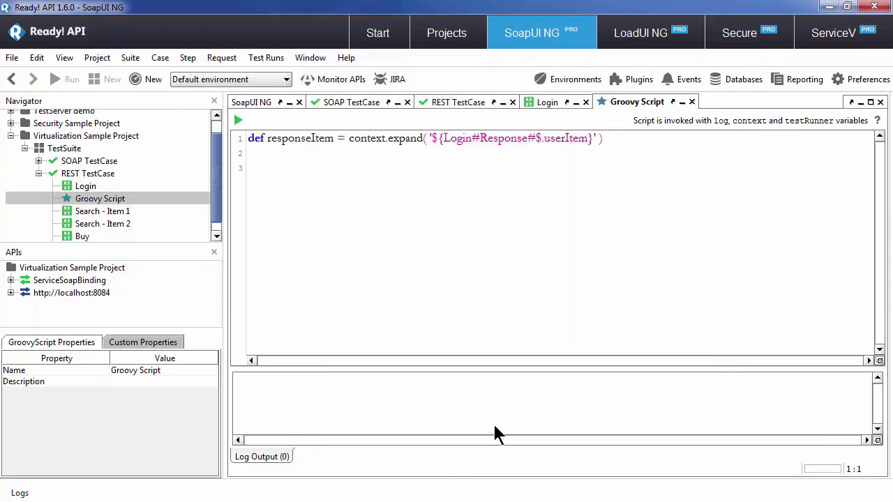
- Begin a new script line below the lookup with an 'if (' condition
left_click(249, 168)
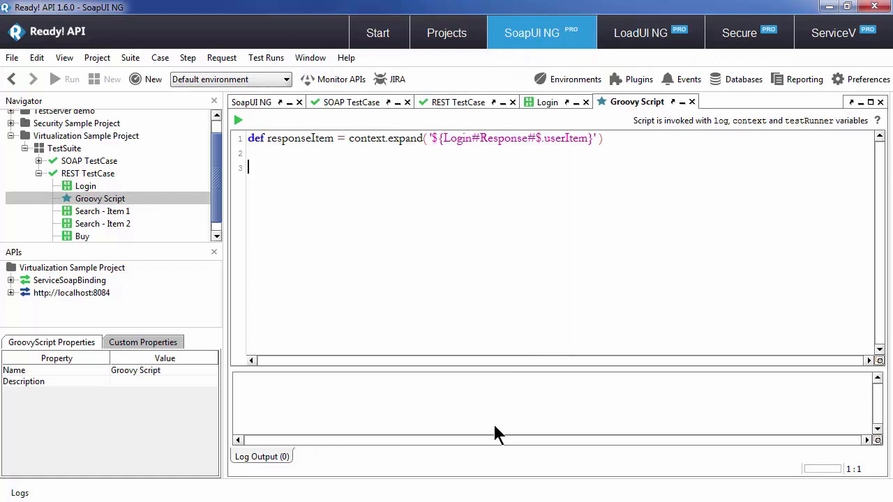
type("if (")
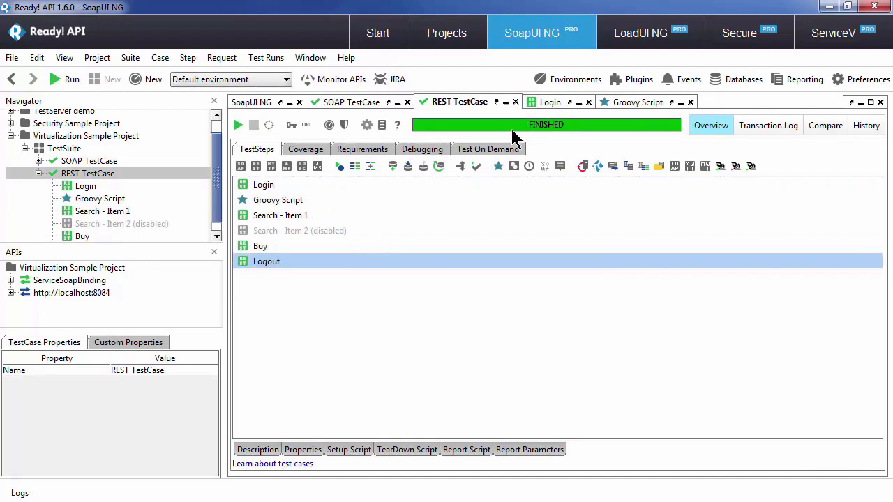
- Create a new RequestFilter.filterRequest event handler from the Events manager
left_click(688, 79)
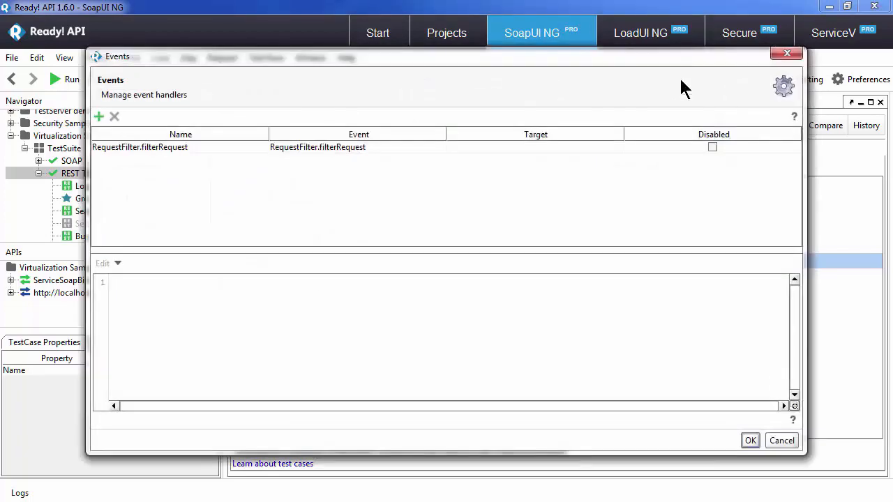
mouse_move(429, 186)
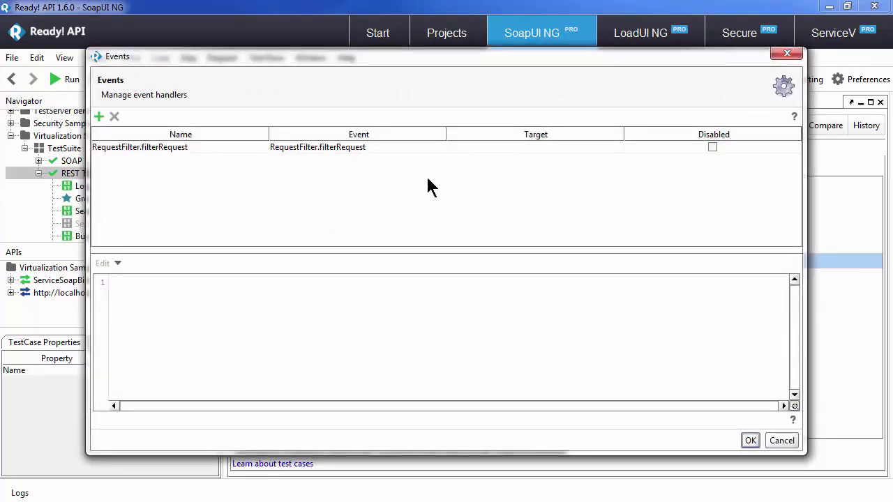
mouse_move(349, 170)
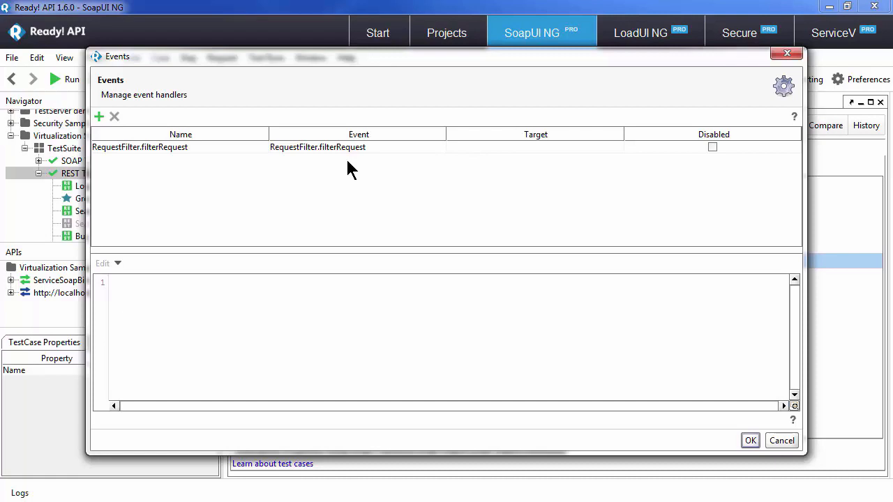
left_click(98, 117)
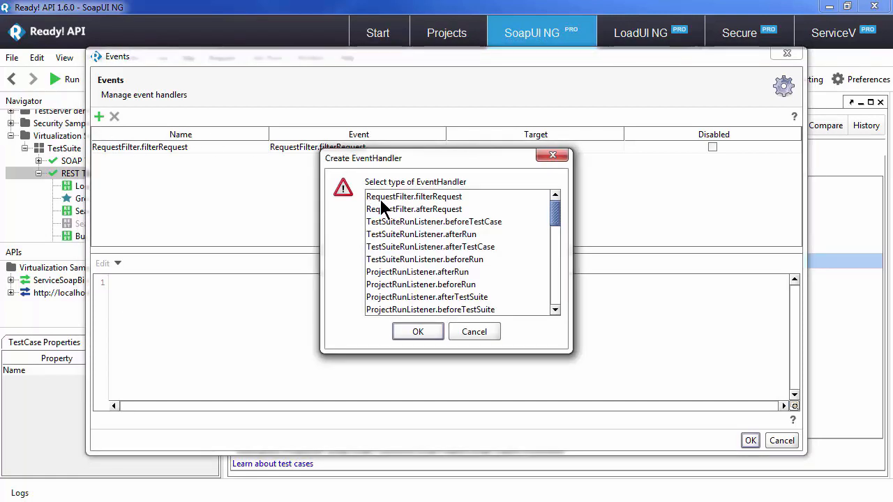
mouse_move(385, 213)
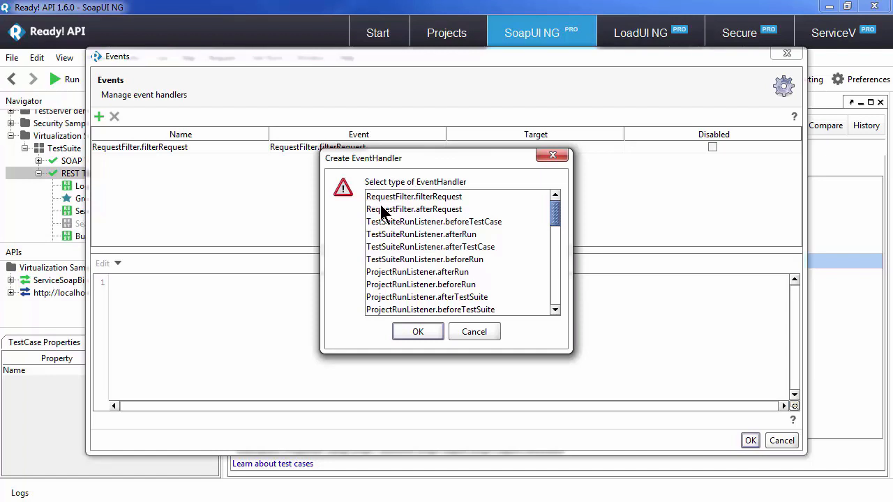
mouse_move(396, 205)
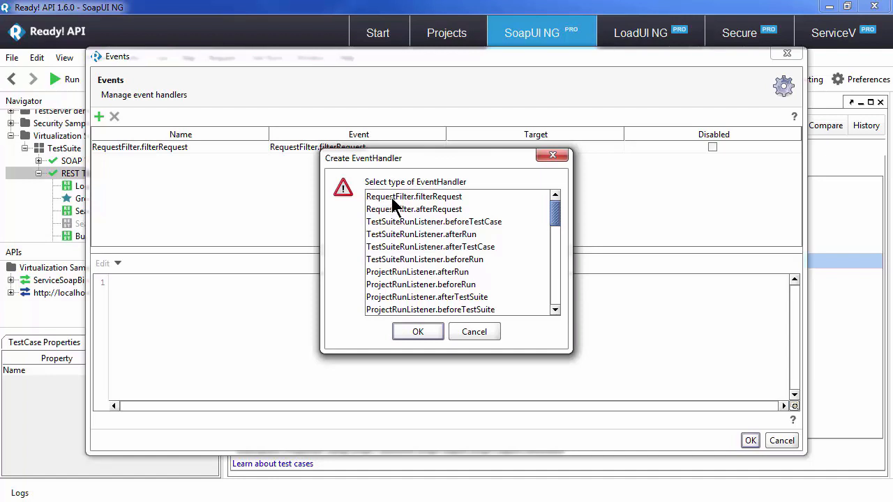
left_click(417, 331)
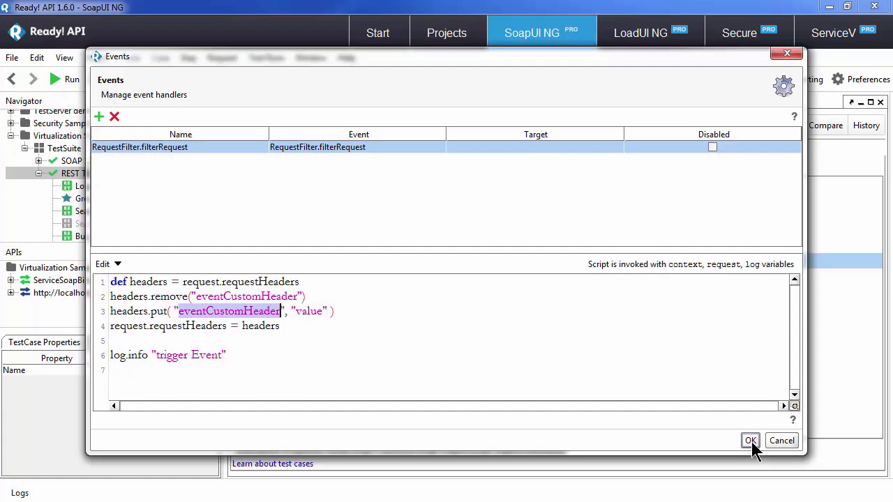
- Save the event handler and open the Search - Item 2 request
left_click(750, 441)
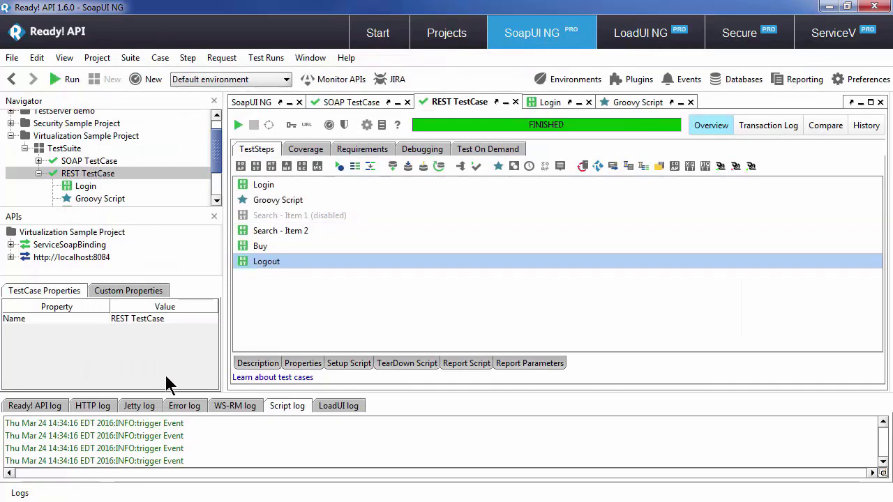
mouse_move(150, 436)
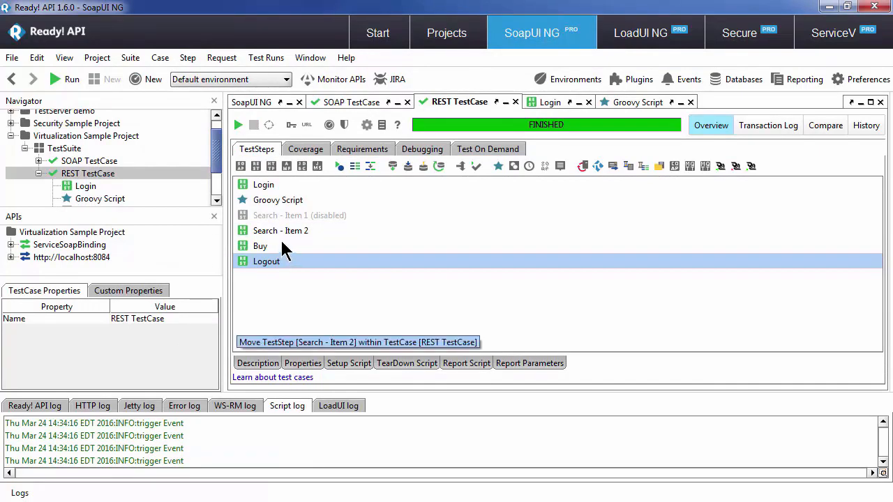
double_click(280, 230)
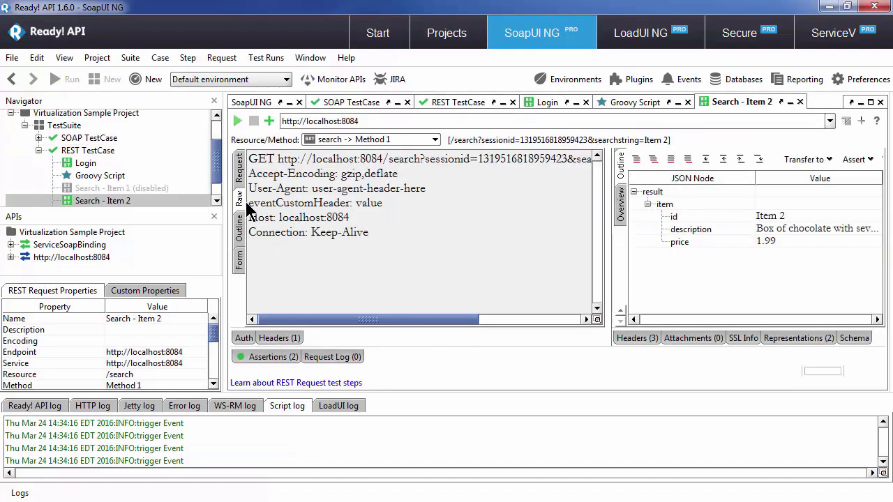
mouse_move(390, 218)
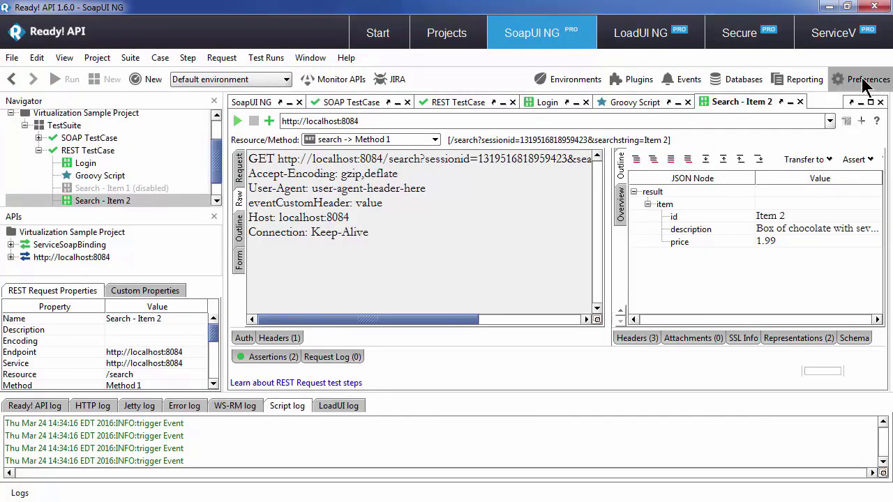
left_click(868, 79)
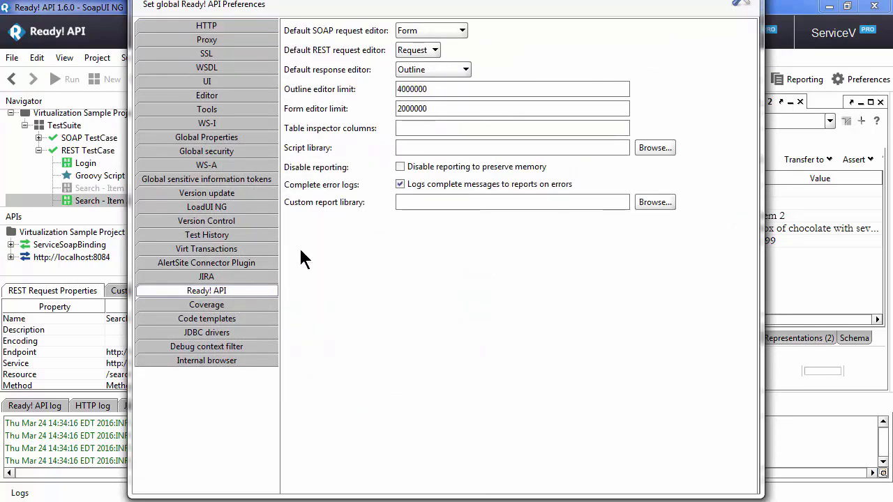
left_click(513, 147)
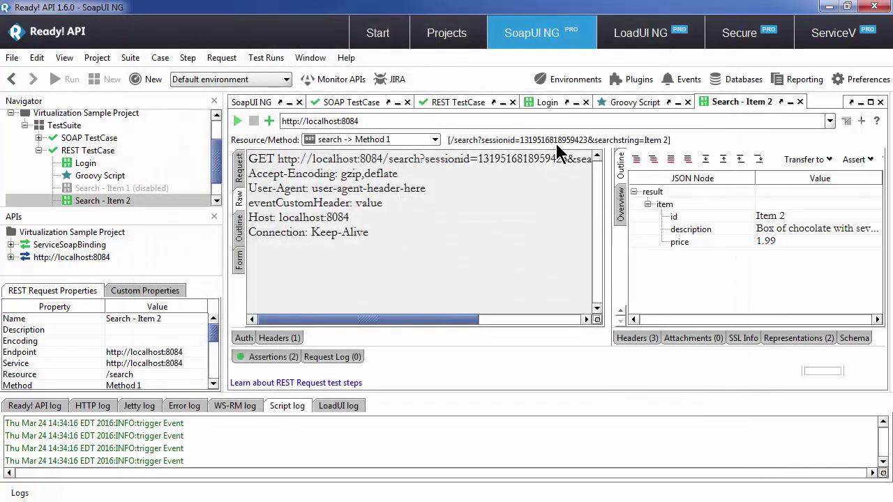
mouse_move(499, 244)
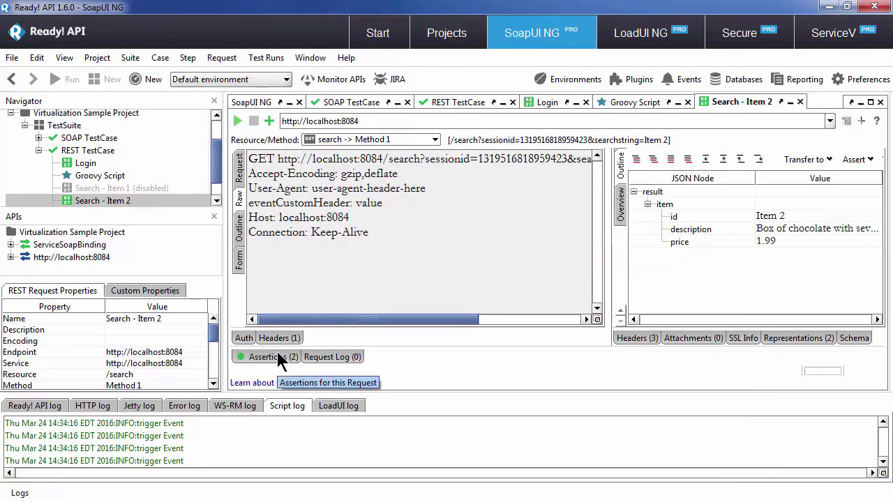
- Begin adding an assertion to the Search - Item 2 request
left_click(263, 357)
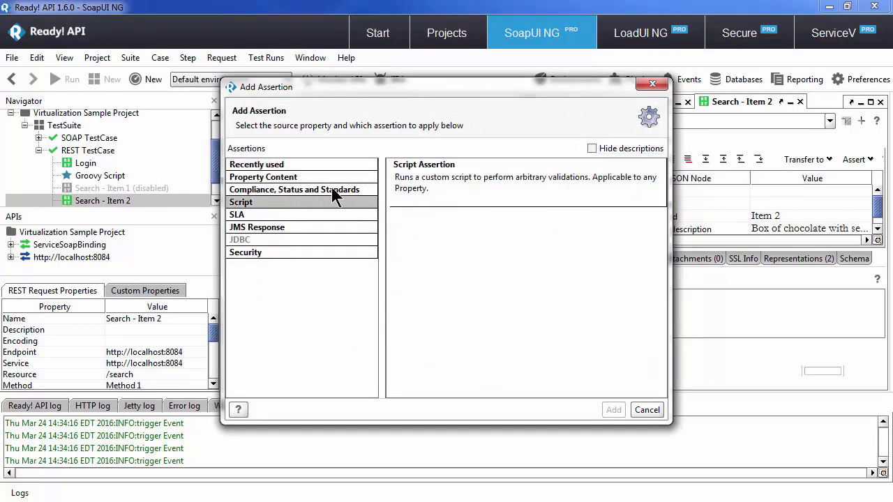